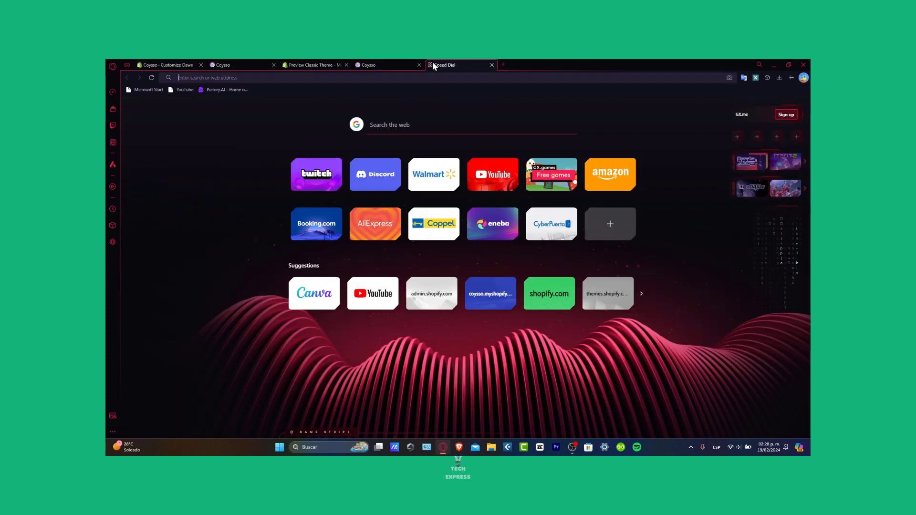
# Search Google for 'meta business' and open the Meta Business Suite result
pyautogui.write('meta businesss')
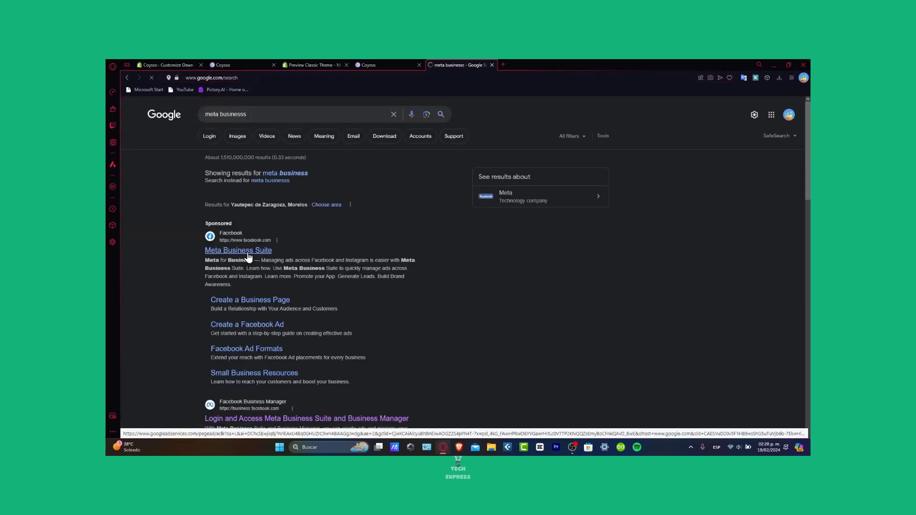
pyautogui.click(238, 250)
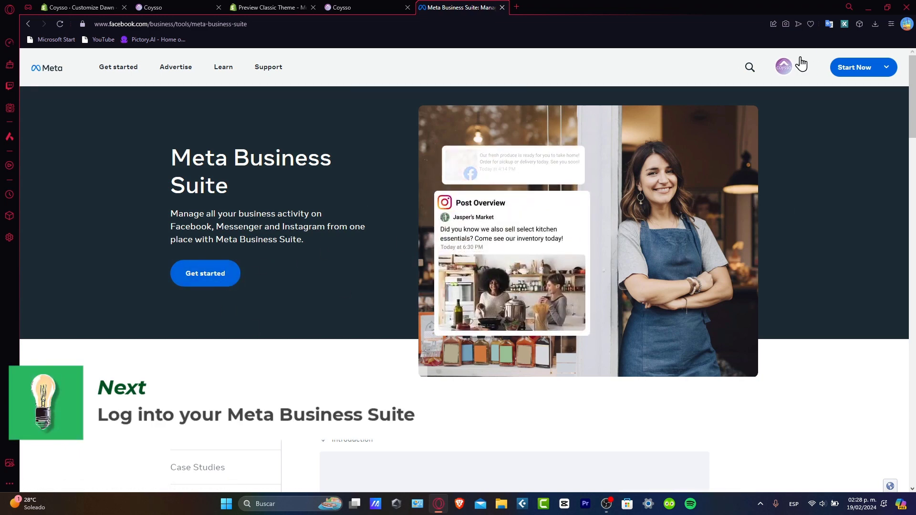
# Open Meta Business Suite in a second tab from the account popup, then return to Coysso
pyautogui.click(783, 66)
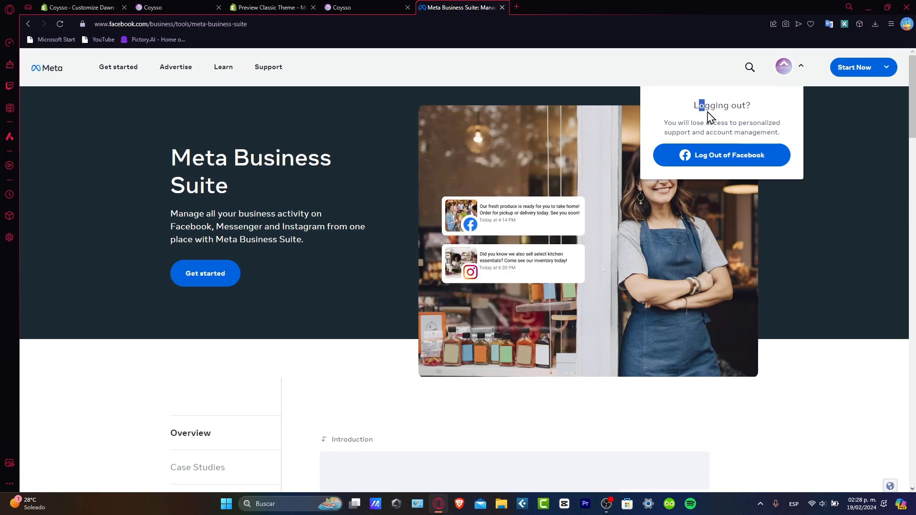
pyautogui.moveTo(695, 106); pyautogui.dragTo(745, 123)
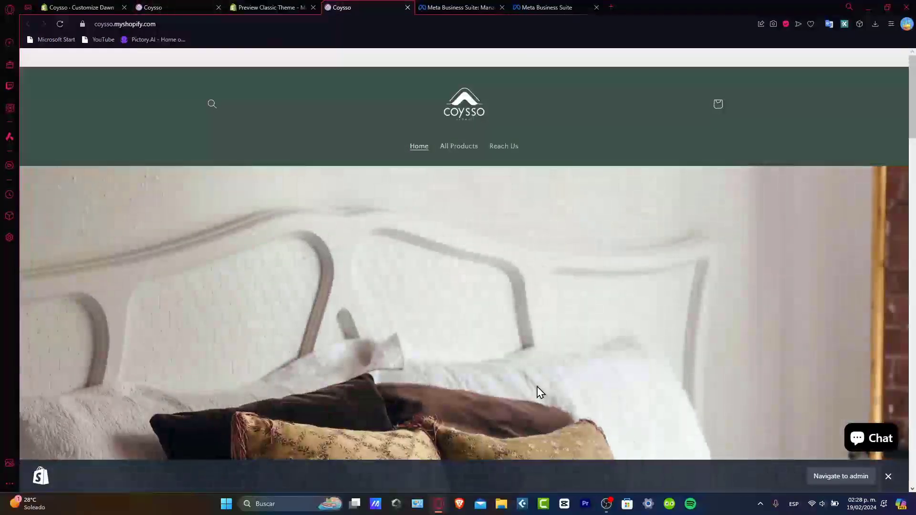
# Scroll the Coysso storefront, then switch to the Meta Business Suite tab
pyautogui.scroll(-3)
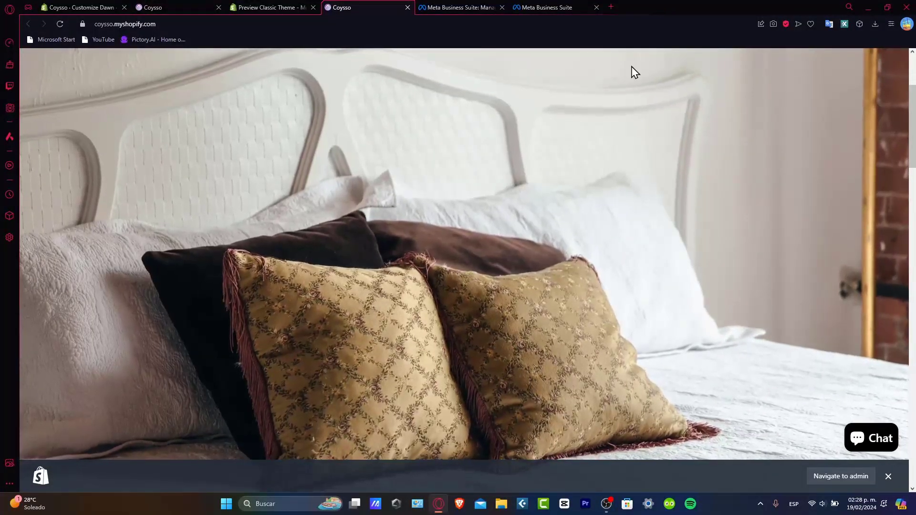
pyautogui.click(551, 7)
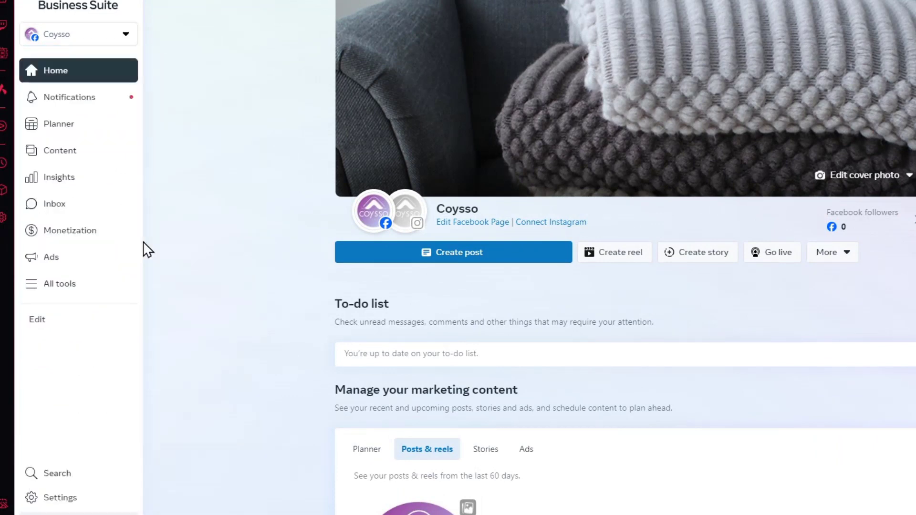
pyautogui.moveTo(273, 213)
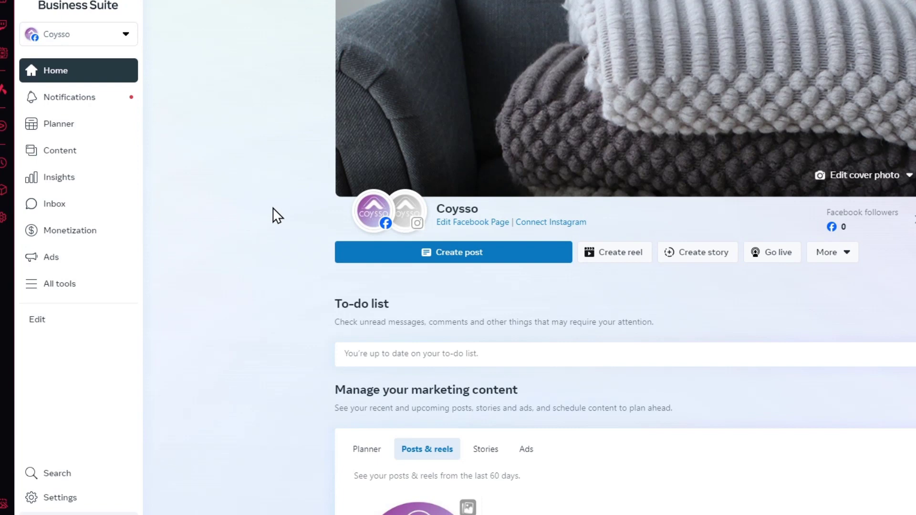
# Switch to the Tech Express Videos business and open its full business settings
pyautogui.click(56, 498)
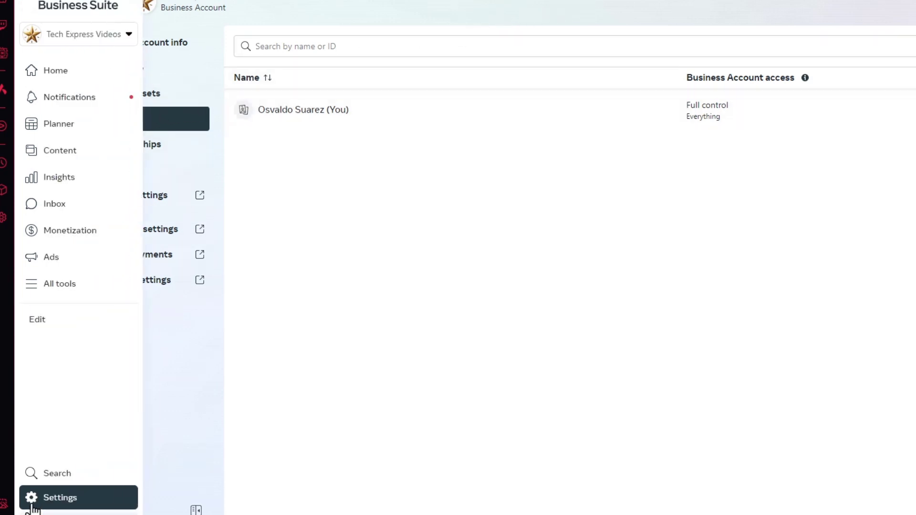
pyautogui.click(54, 498)
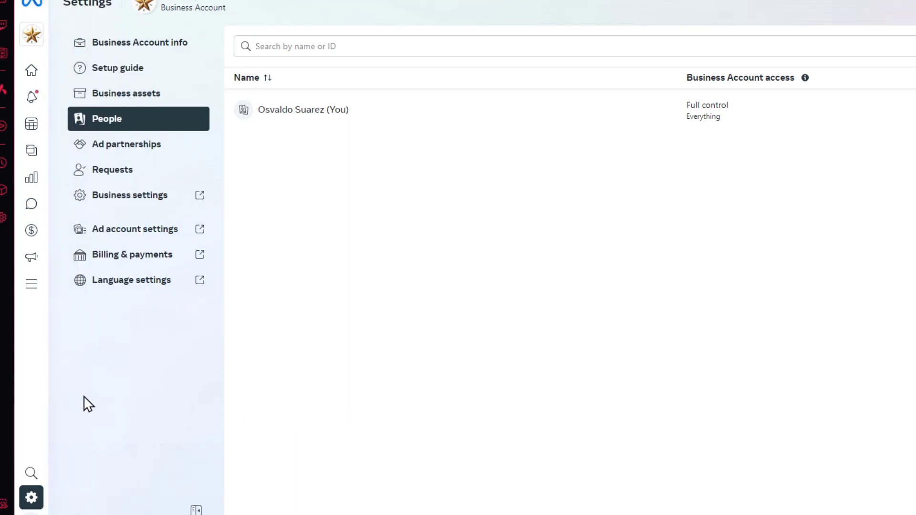
pyautogui.click(130, 195)
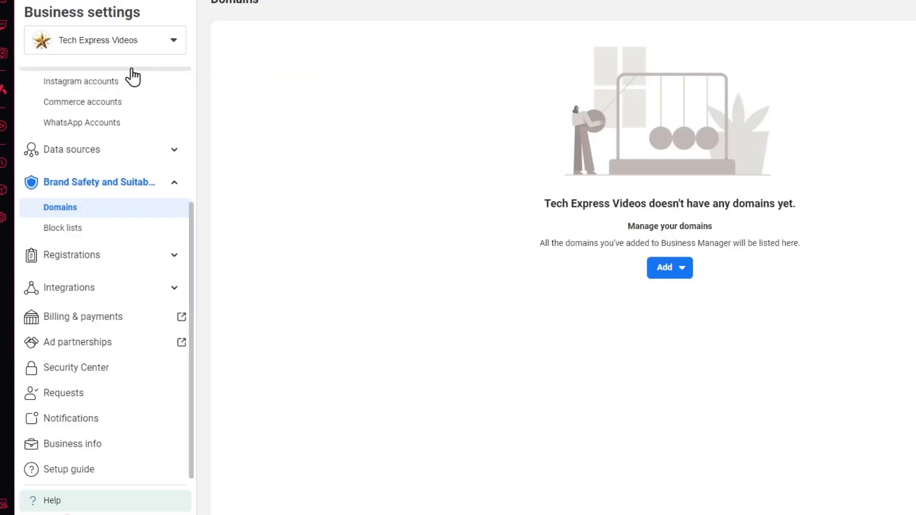
pyautogui.moveTo(100, 190)
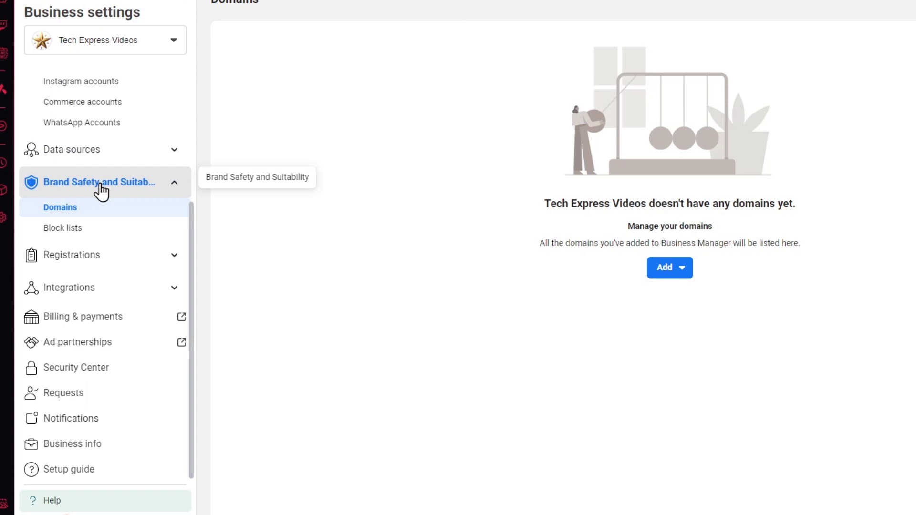
pyautogui.moveTo(85, 216)
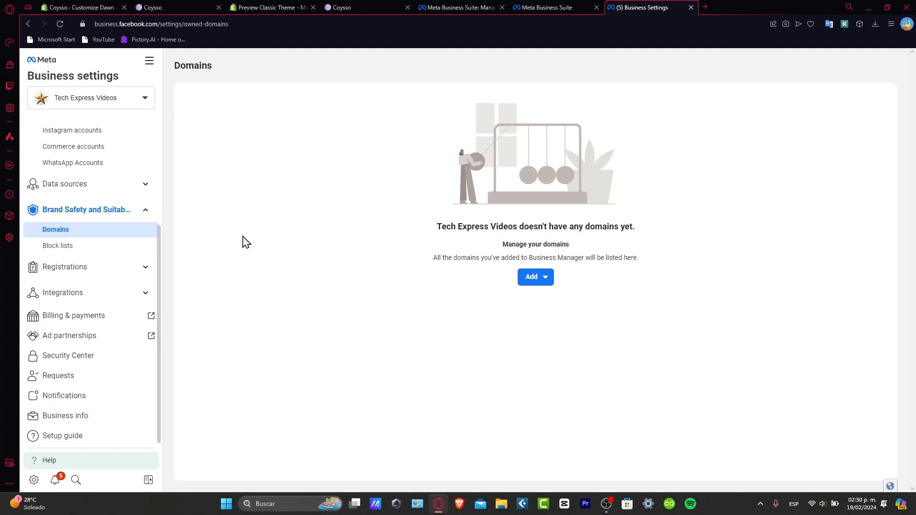
# Open the Add dropdown on the Tech Express Videos Domains page
pyautogui.click(535, 277)
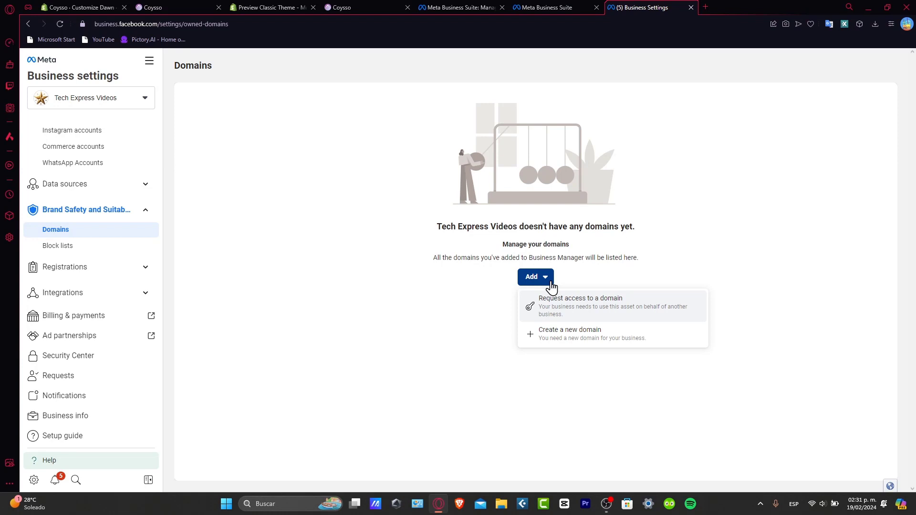
pyautogui.moveTo(569, 295)
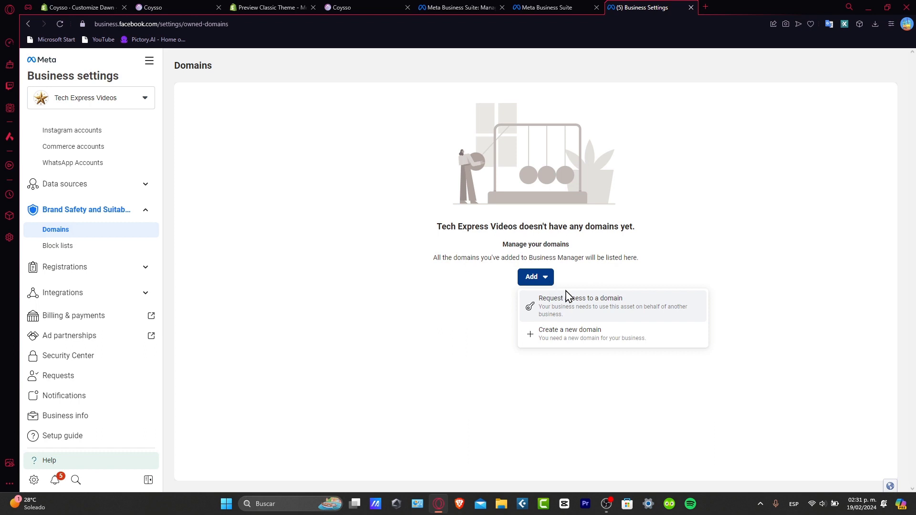
pyautogui.moveTo(637, 344)
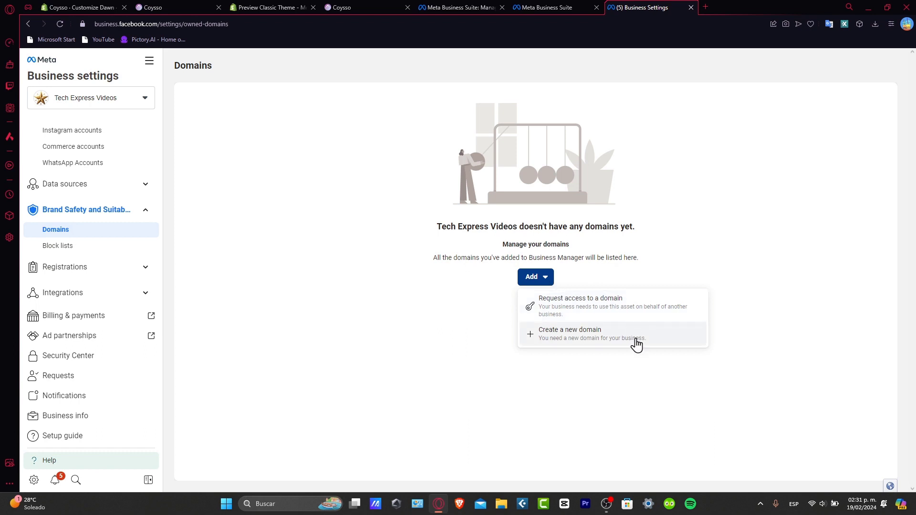
pyautogui.moveTo(609, 348)
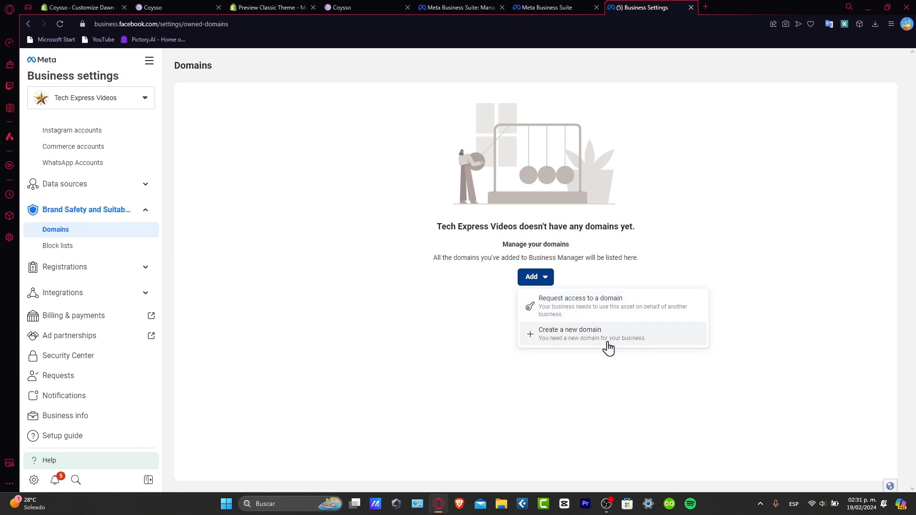
pyautogui.moveTo(588, 324)
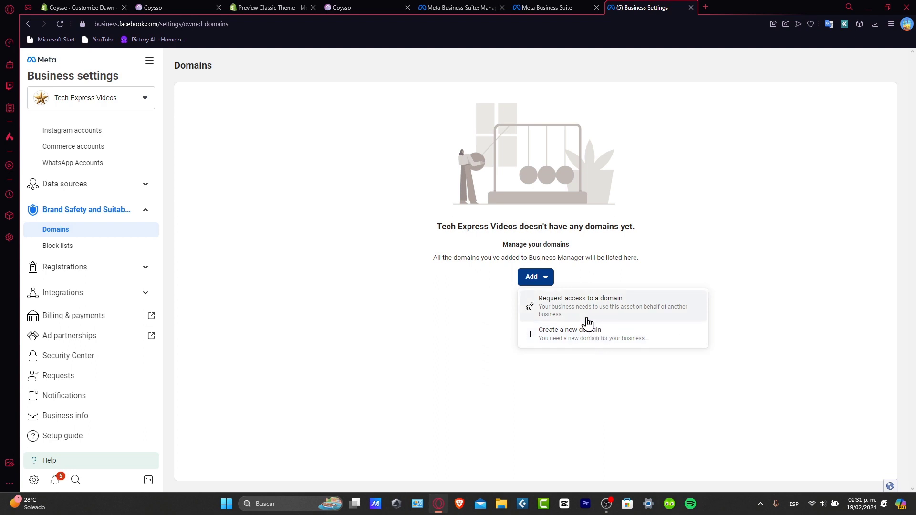
pyautogui.click(569, 329)
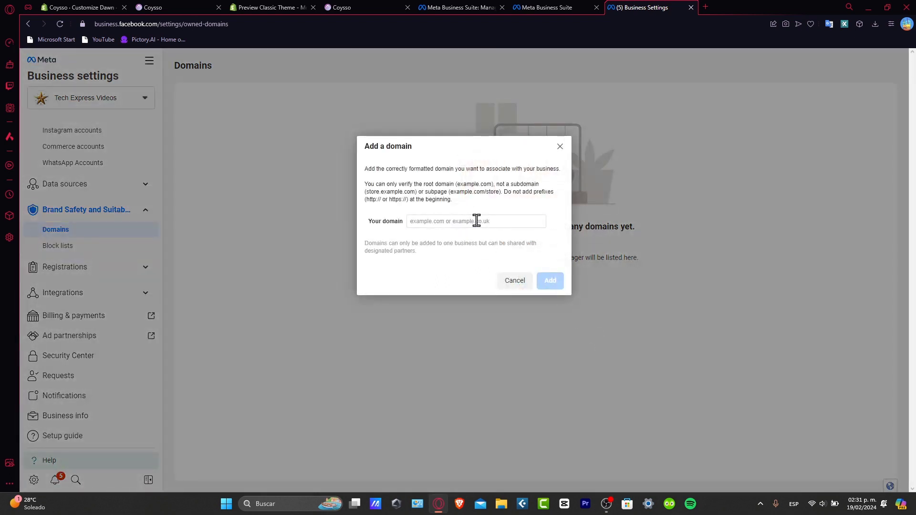
pyautogui.click(477, 220)
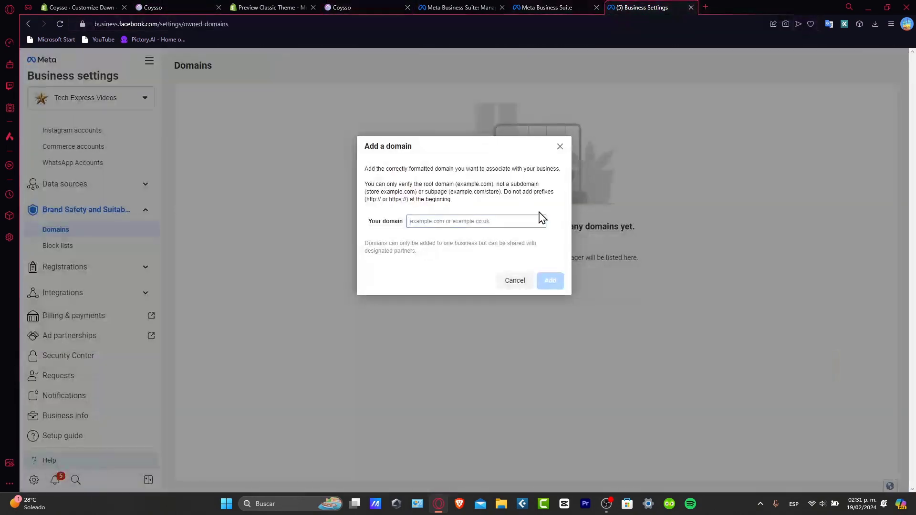
pyautogui.write('https://coysso.myshopify.com')
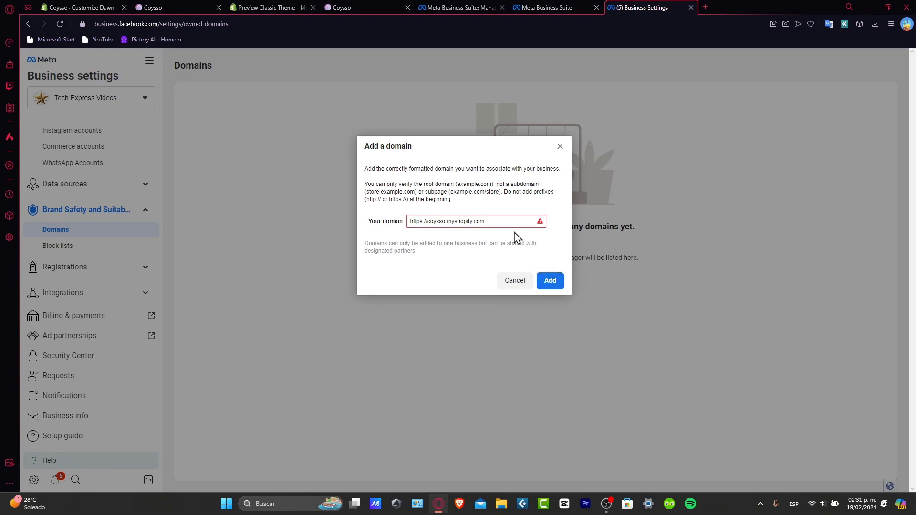
pyautogui.moveTo(503, 206)
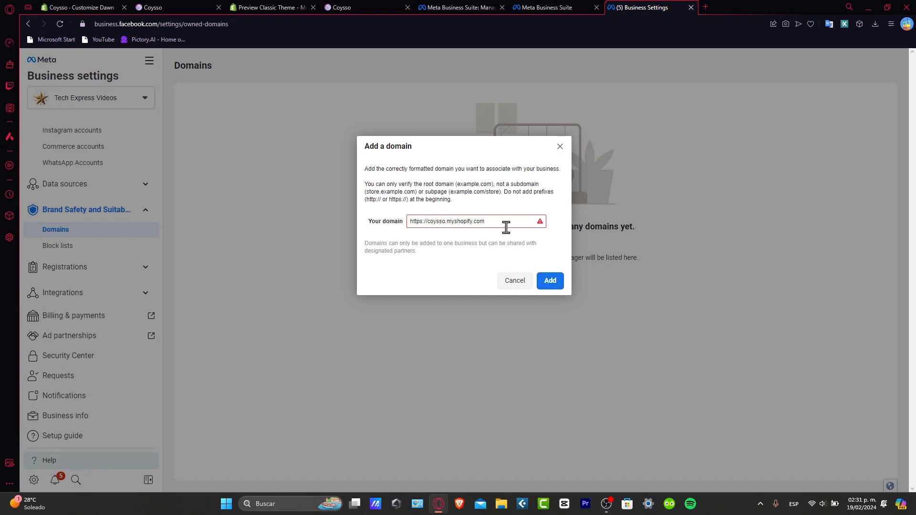
pyautogui.click(550, 280)
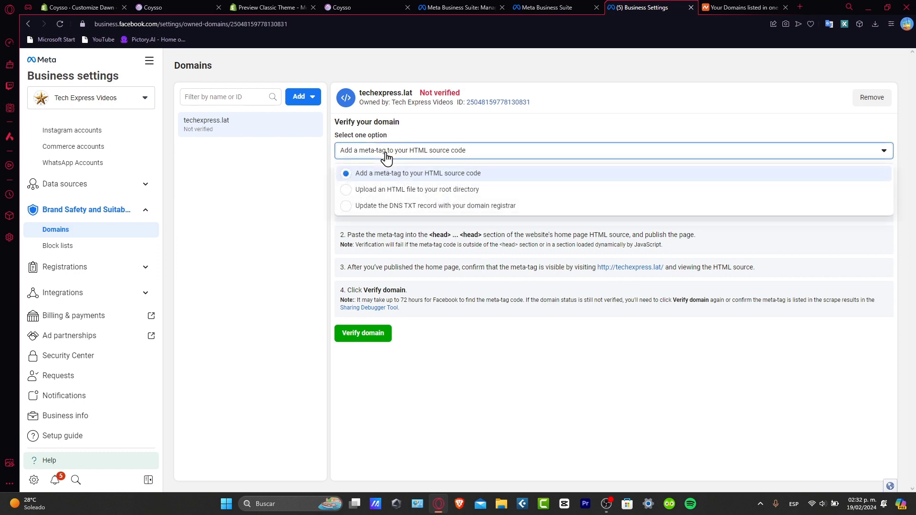
pyautogui.moveTo(374, 141)
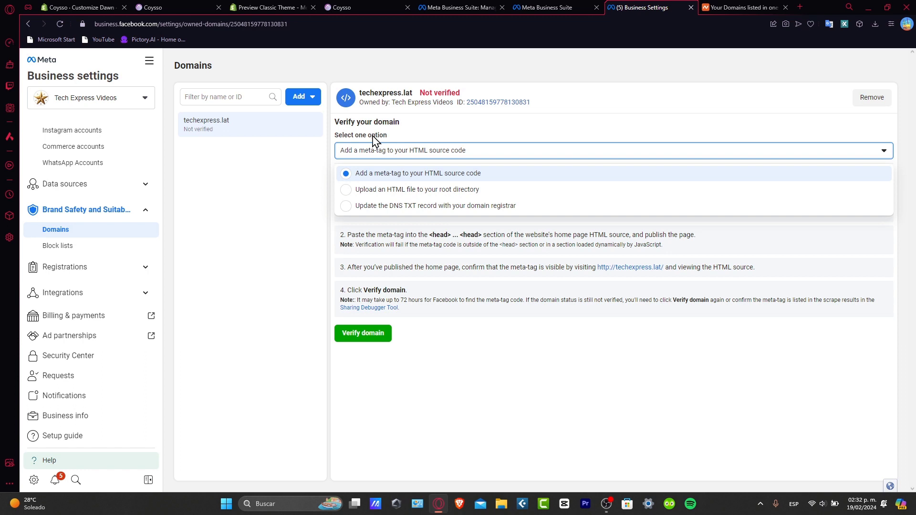
pyautogui.moveTo(443, 181)
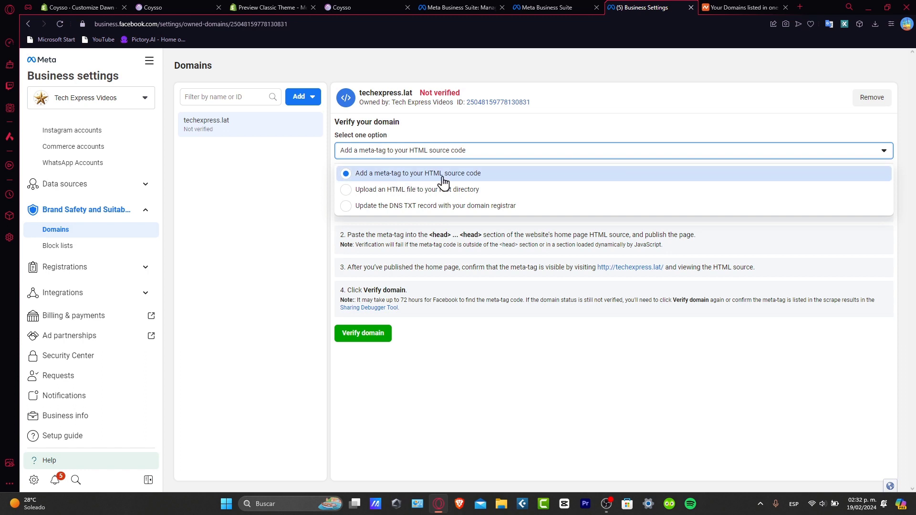
# Select 'Add a meta-tag to your HTML source code' to verify techexpress.lat
pyautogui.click(432, 173)
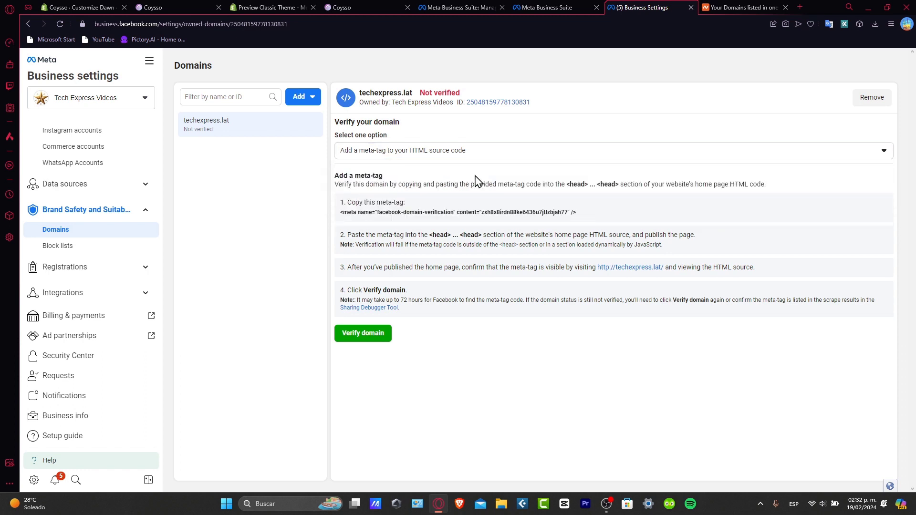
# Highlight the meta-tag verification instructions, then switch to the Shopify themes page
pyautogui.moveTo(372, 175); pyautogui.dragTo(406, 203)
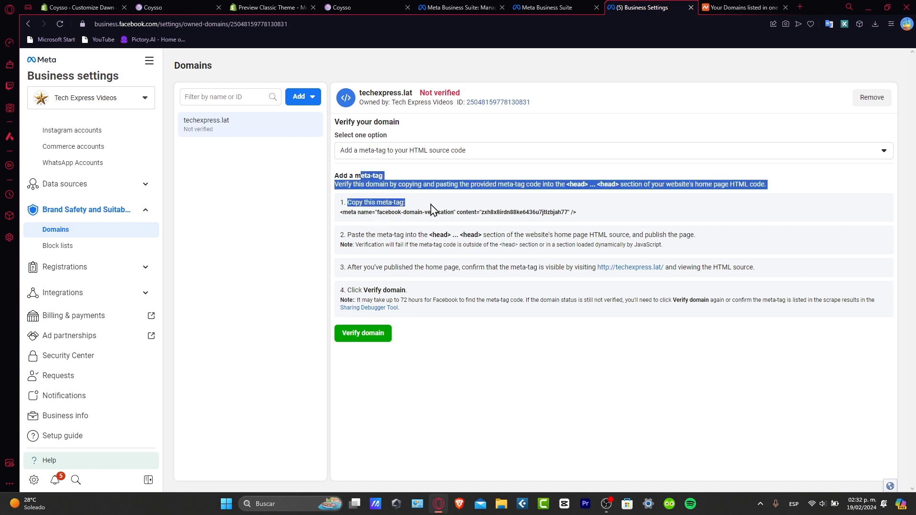
pyautogui.moveTo(431, 208); pyautogui.dragTo(582, 307)
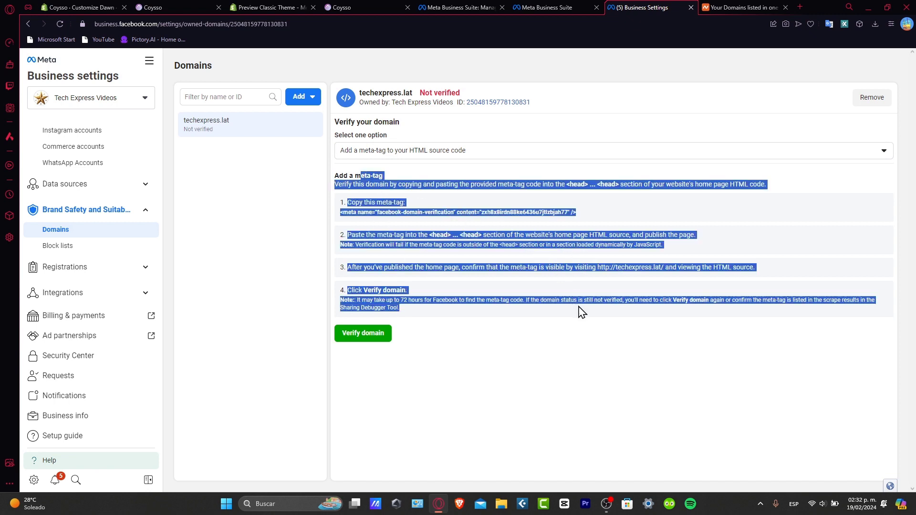
pyautogui.click(496, 281)
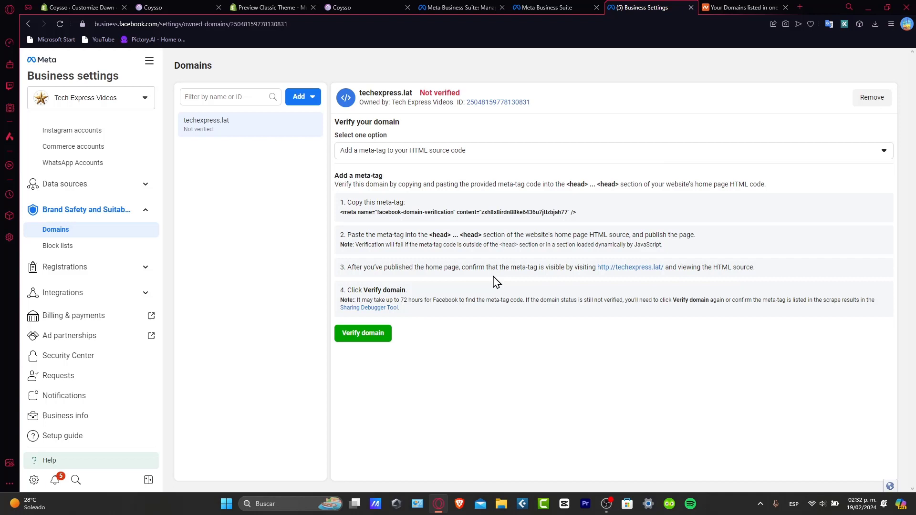
pyautogui.moveTo(568, 225)
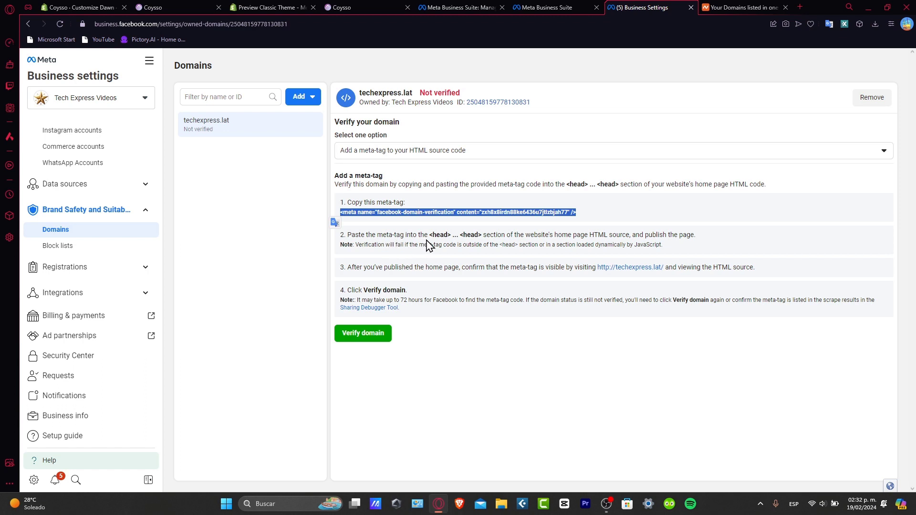
pyautogui.moveTo(519, 249)
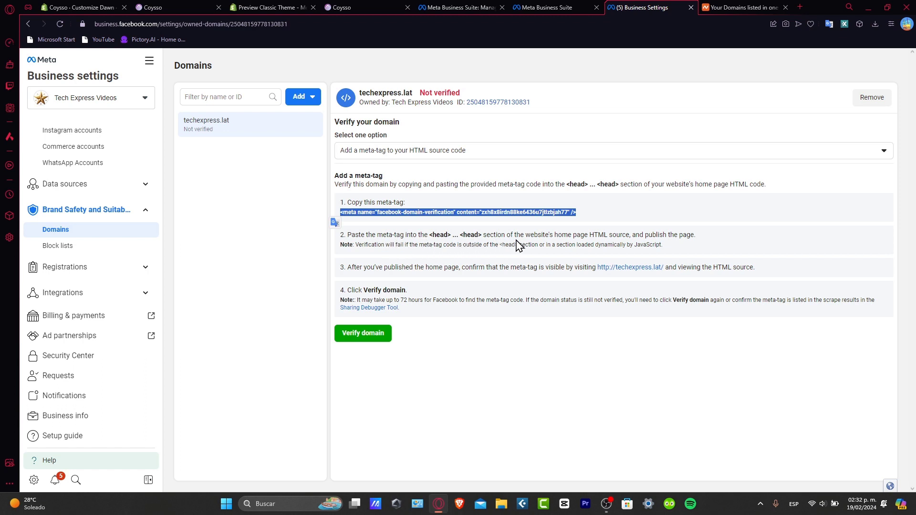
pyautogui.moveTo(627, 235)
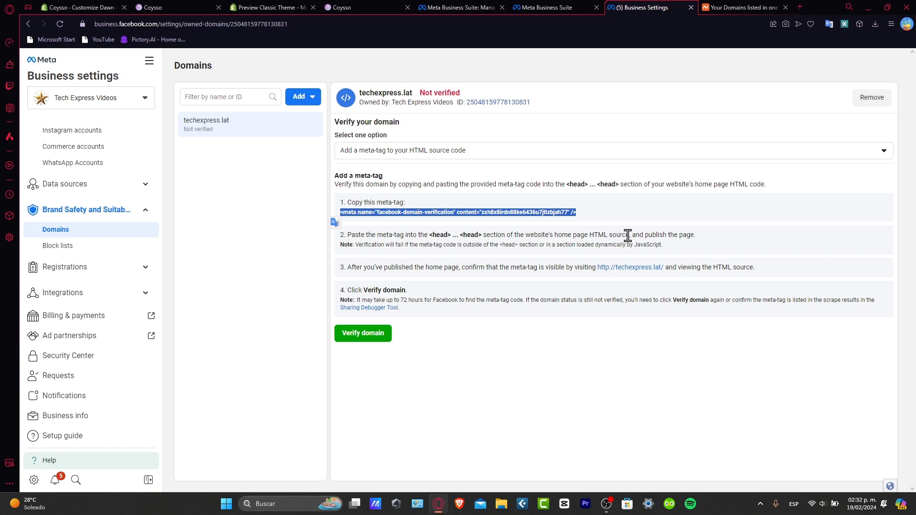
pyautogui.moveTo(618, 238)
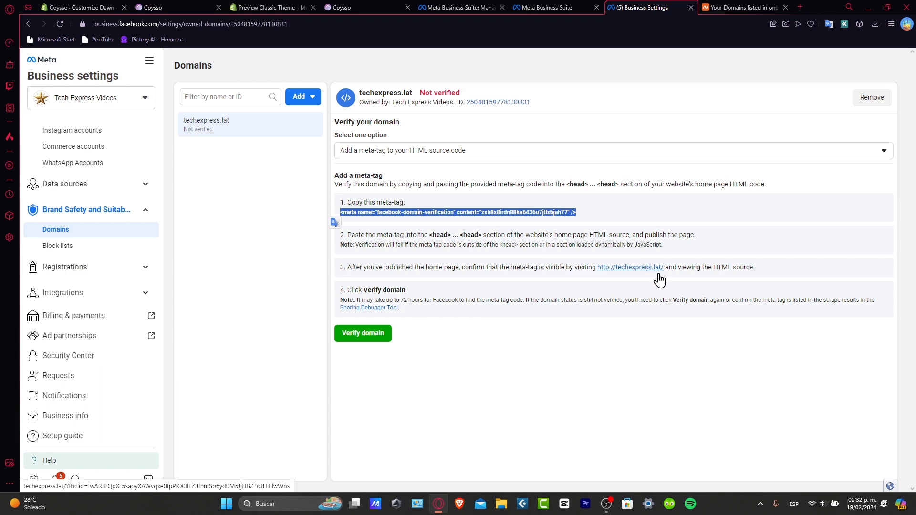
pyautogui.moveTo(682, 315)
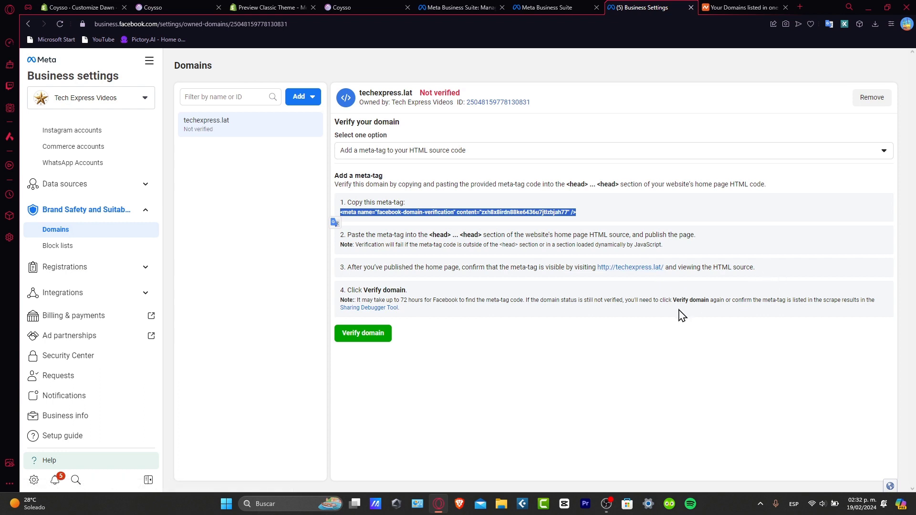
pyautogui.moveTo(499, 289)
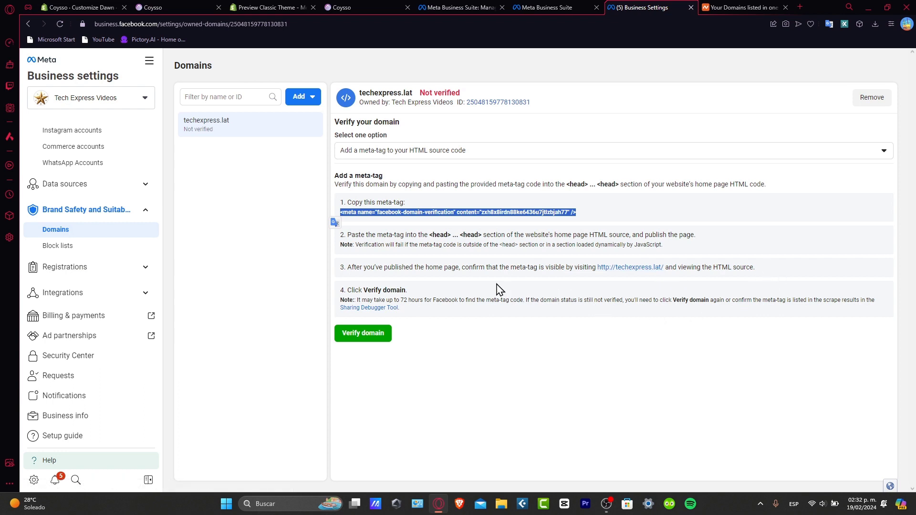
pyautogui.click(76, 8)
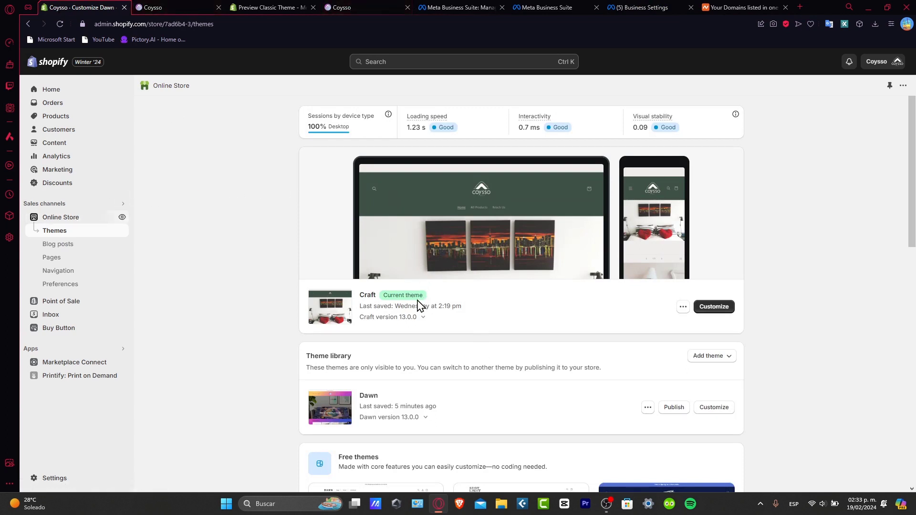
pyautogui.moveTo(683, 306)
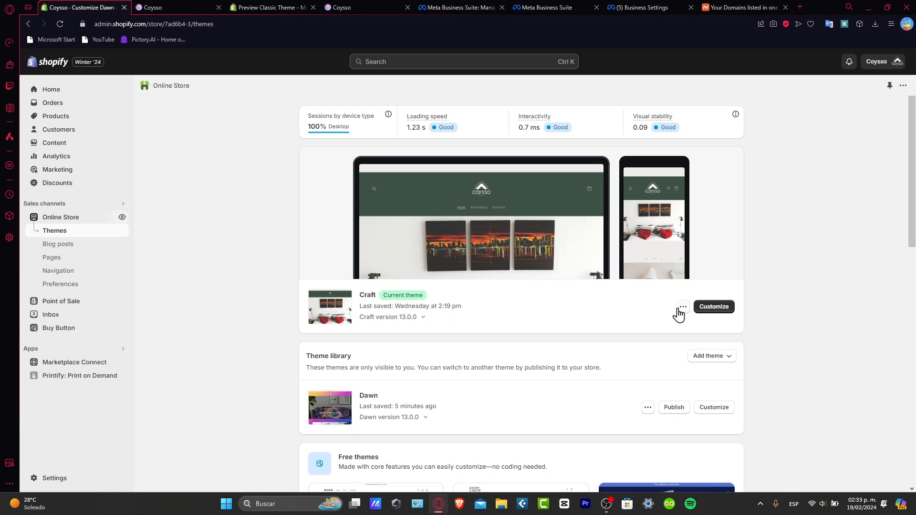
# Open the Craft theme's code editor on theme.liquid and start a find search
pyautogui.click(683, 306)
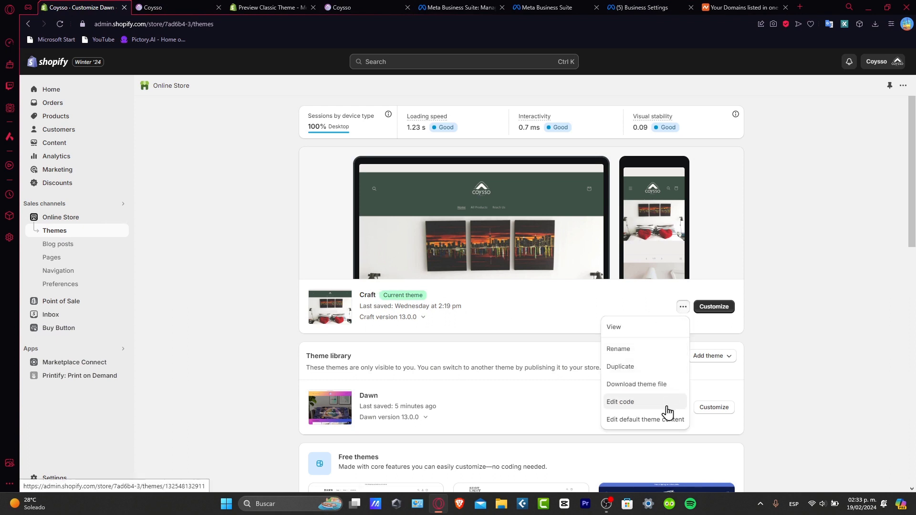
pyautogui.click(620, 402)
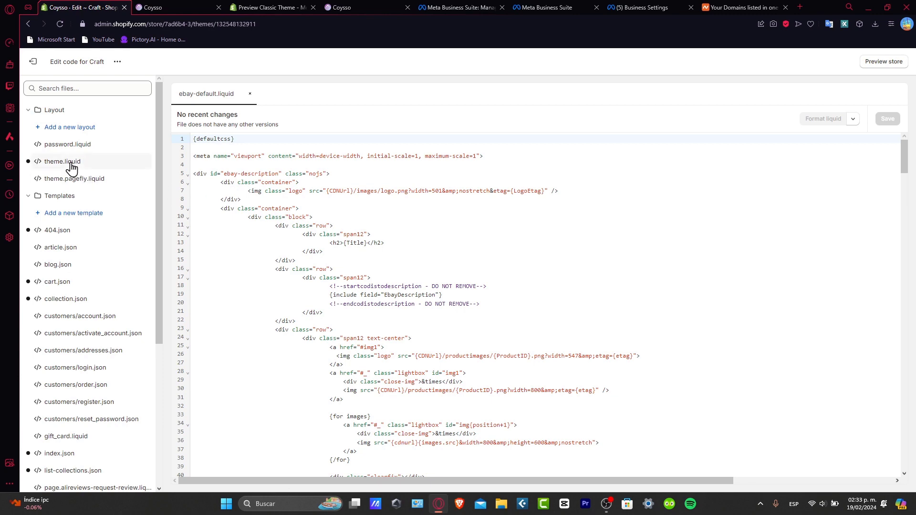
pyautogui.click(63, 161)
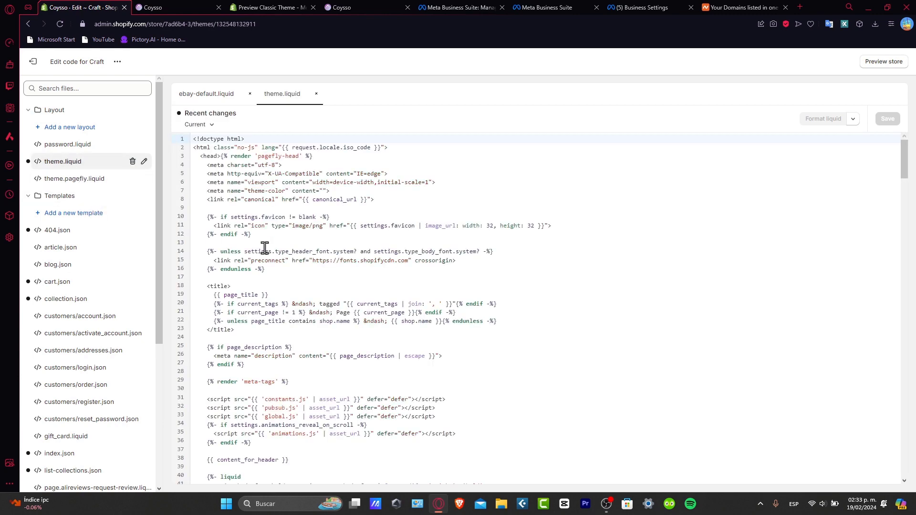
pyautogui.moveTo(497, 348)
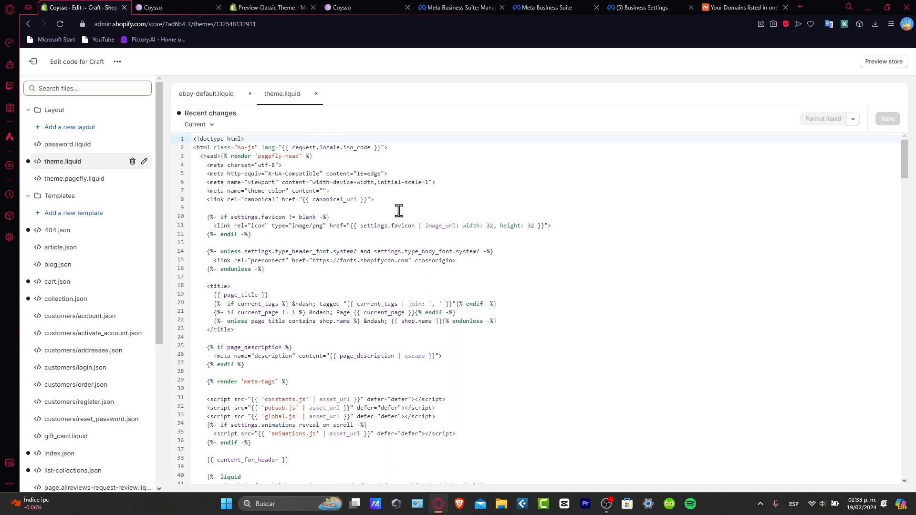
pyautogui.press('ctrl+f')
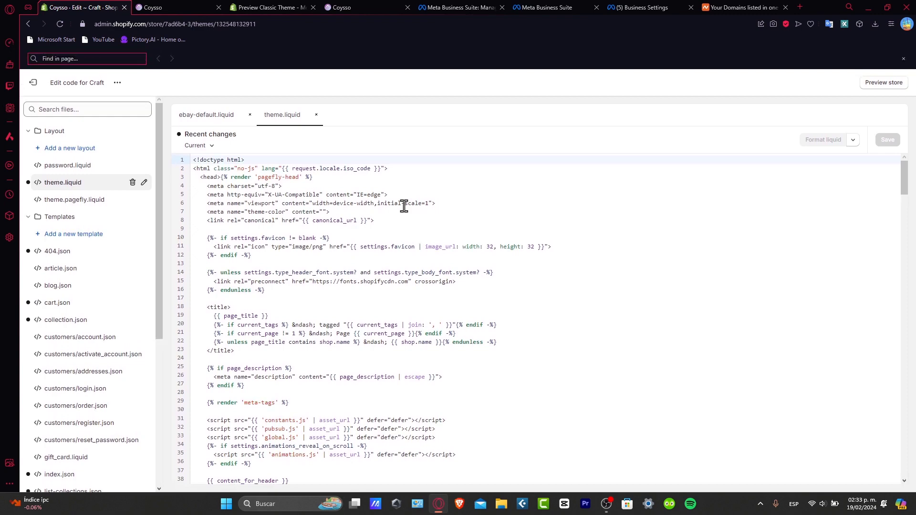
# Find the head tag in theme.liquid and paste the facebook-domain-verification meta-tag there
pyautogui.write('head')
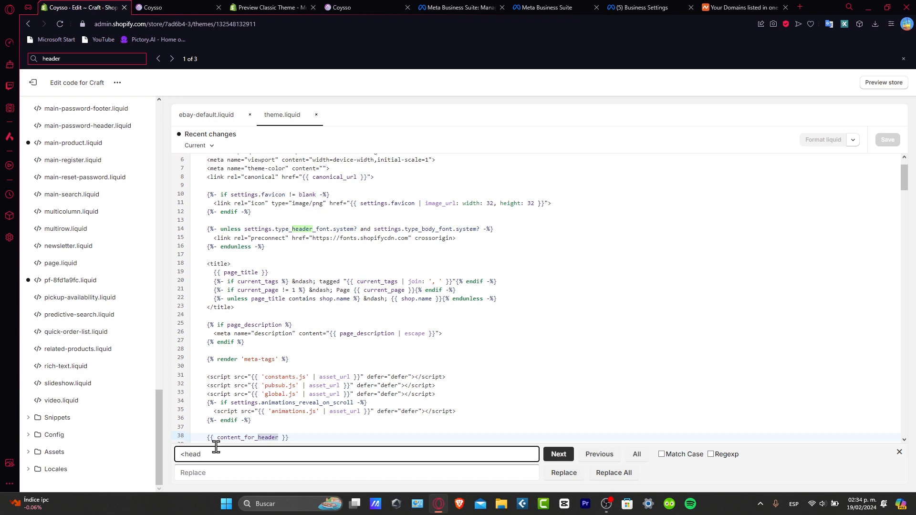
pyautogui.click(559, 454)
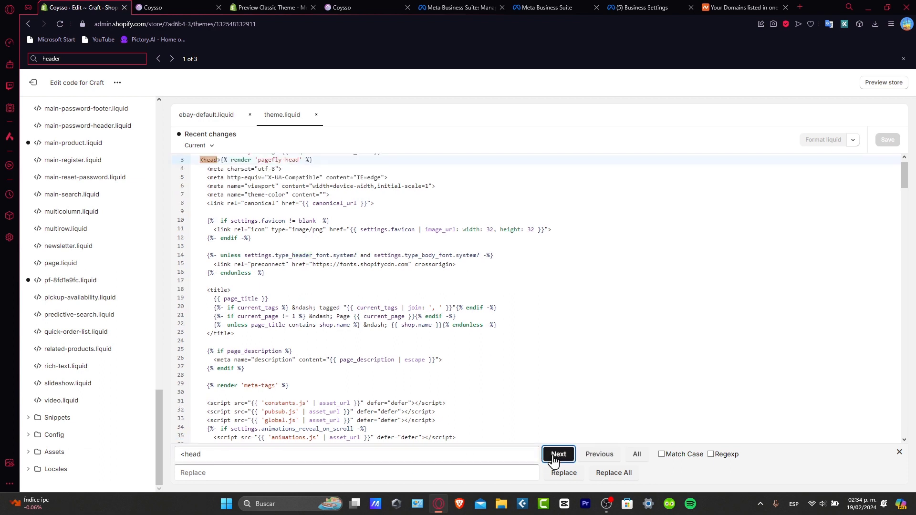
pyautogui.click(559, 454)
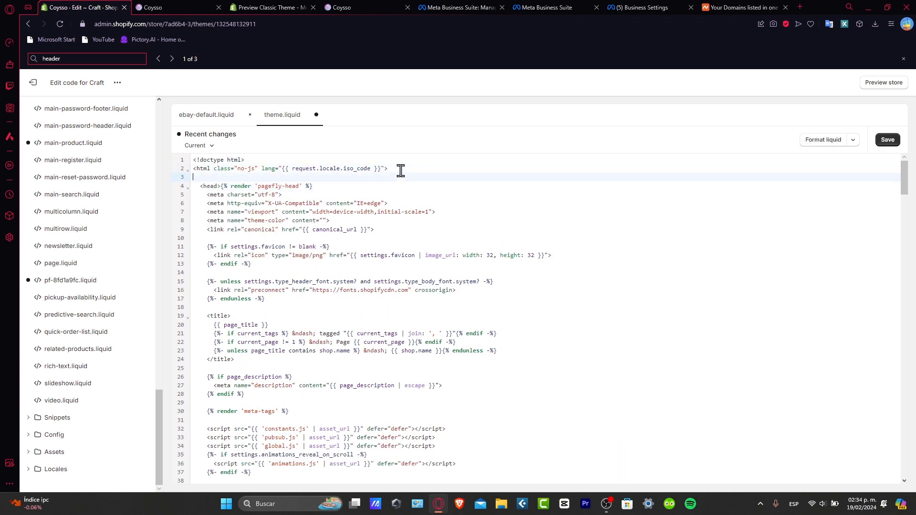
pyautogui.write('<meta name="facebook-domain-verification" content="zxh8x8irdn88ke6436u7jtlzbjah77" />')
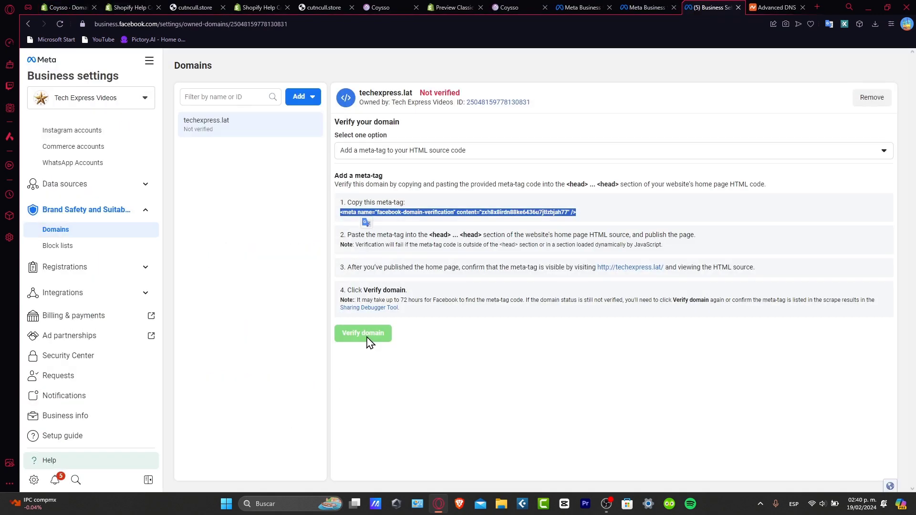
pyautogui.click(363, 333)
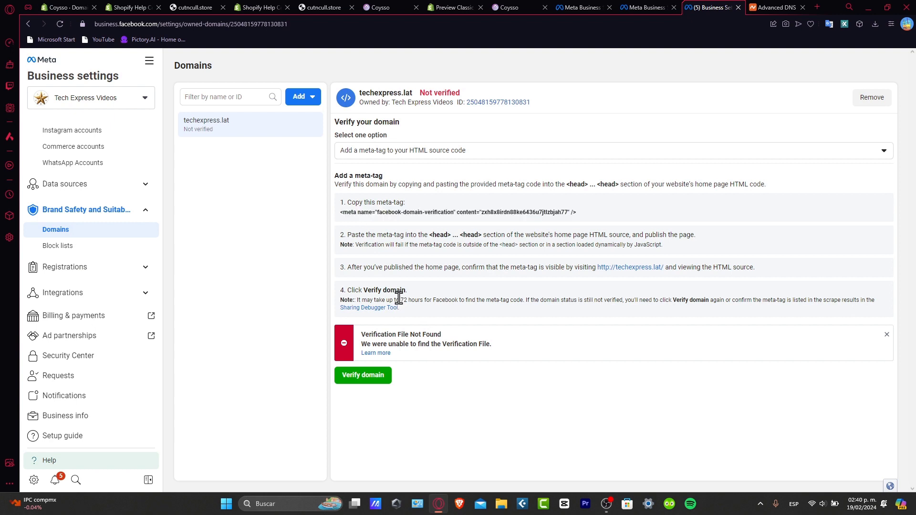
pyautogui.moveTo(400, 300); pyautogui.dragTo(525, 299)
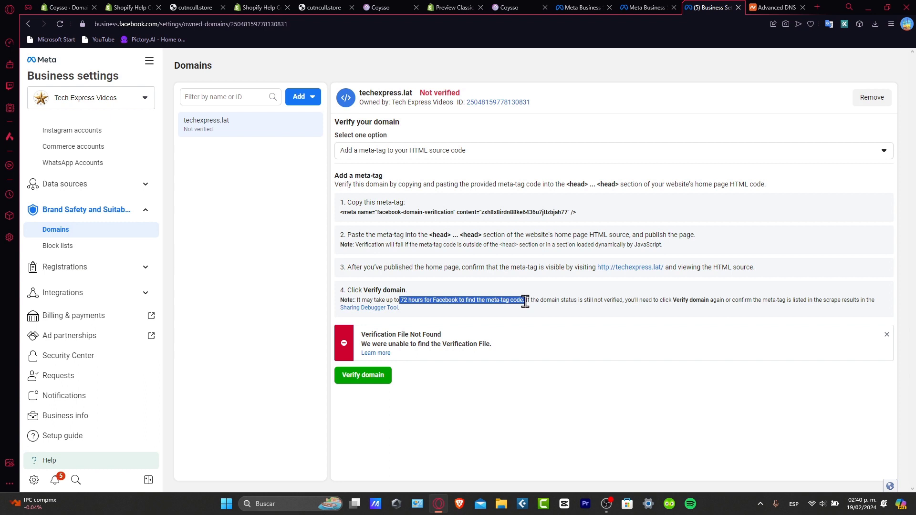
pyautogui.rightClick(461, 300)
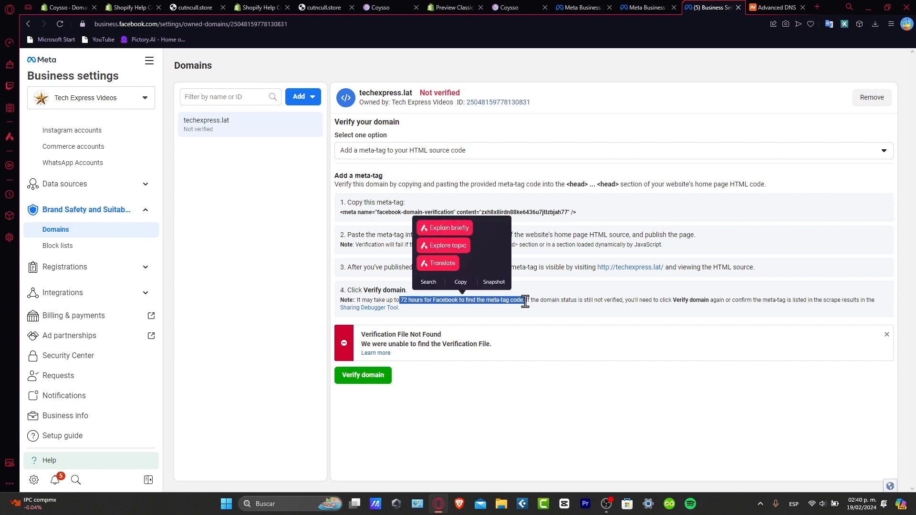
pyautogui.click(529, 368)
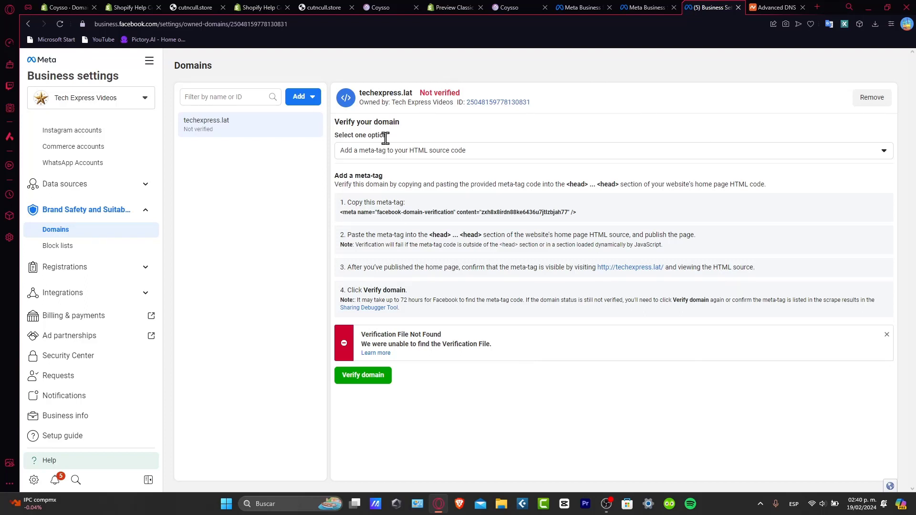
pyautogui.moveTo(556, 229)
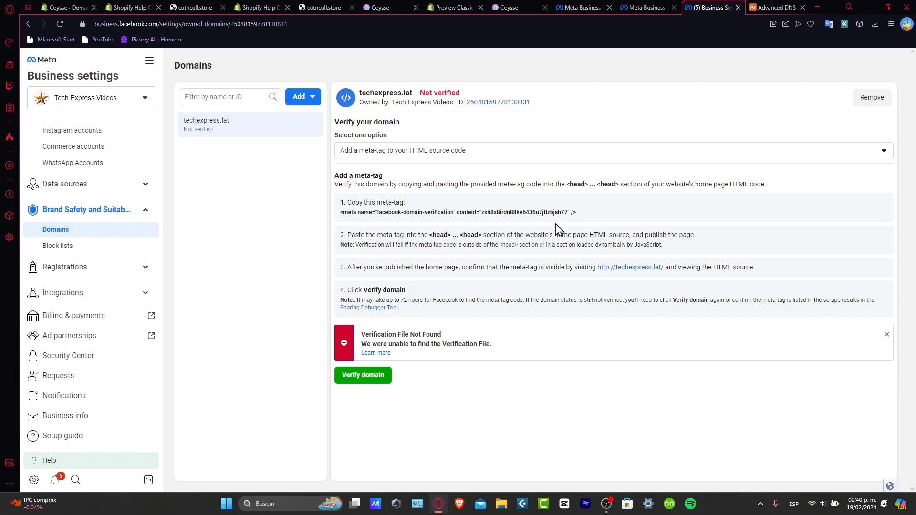
# Return to Shopify's Domains settings, where cutncull.store ownership verification is in progress
pyautogui.click(62, 8)
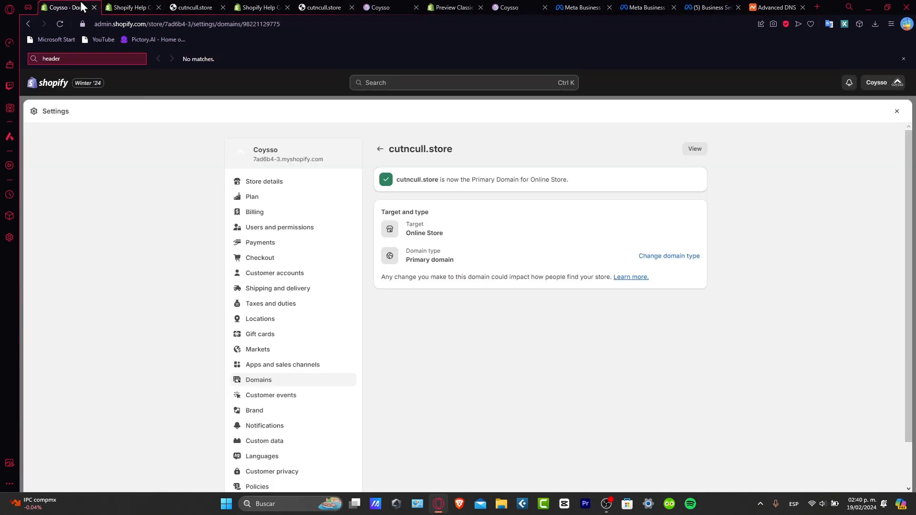
pyautogui.moveTo(98, 40)
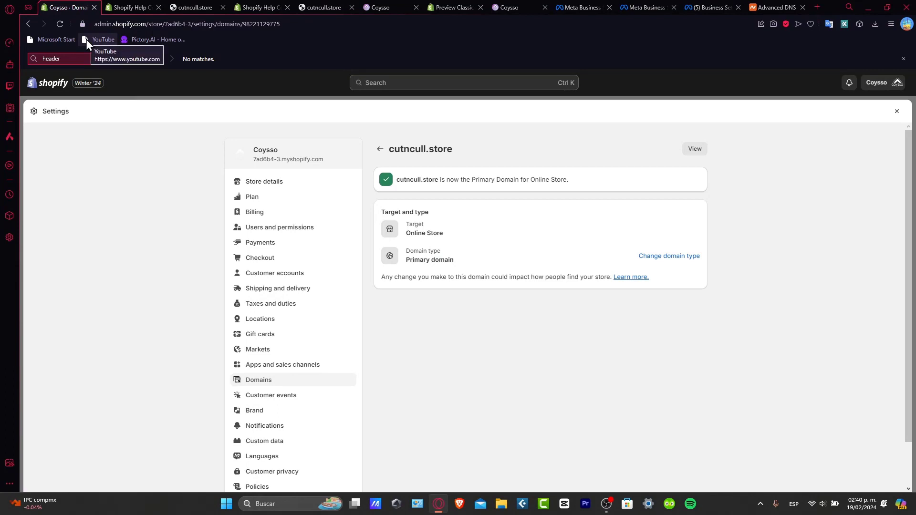
pyautogui.moveTo(264, 378)
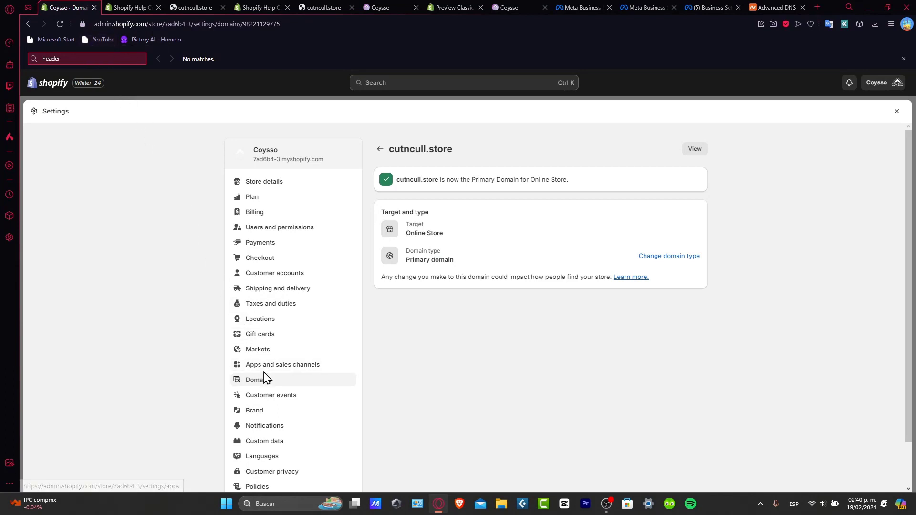
pyautogui.click(379, 149)
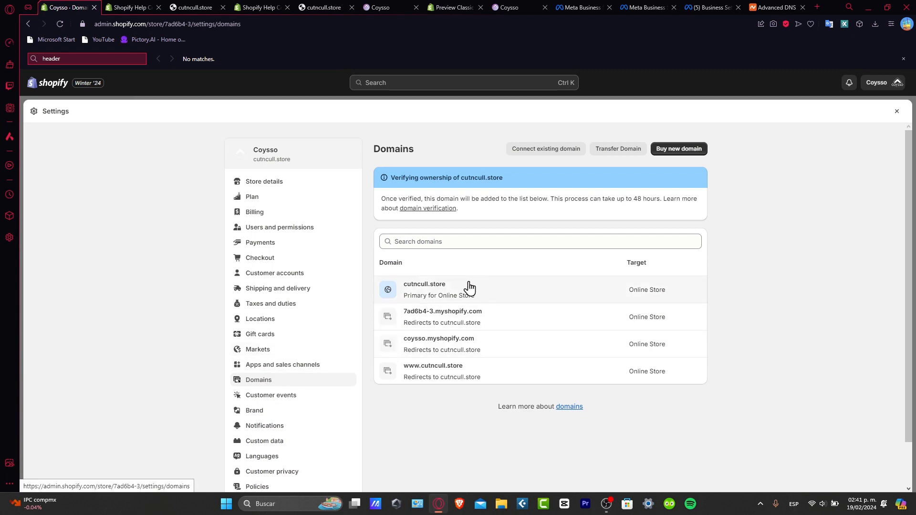
pyautogui.click(424, 284)
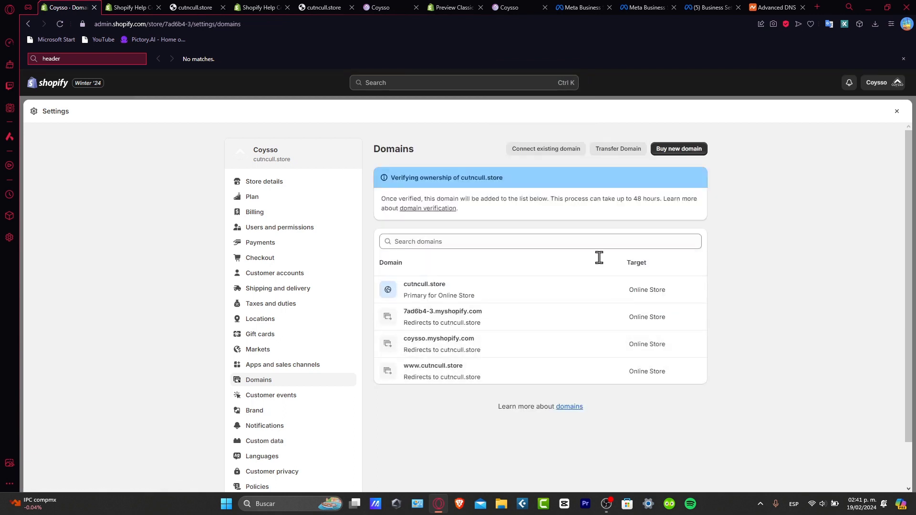
pyautogui.moveTo(316, 384)
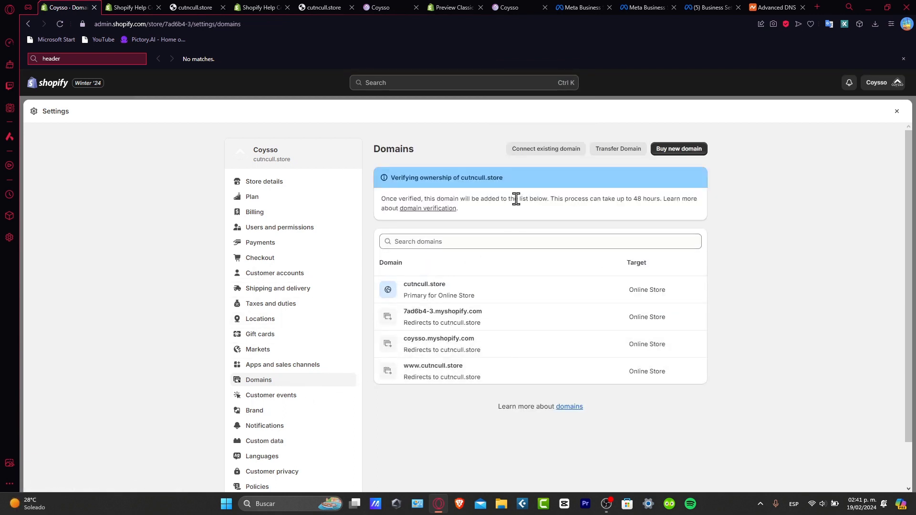
# Search Shopify for the domain 'coysso' and start buying coysso.com for $15.00 USD
pyautogui.click(679, 148)
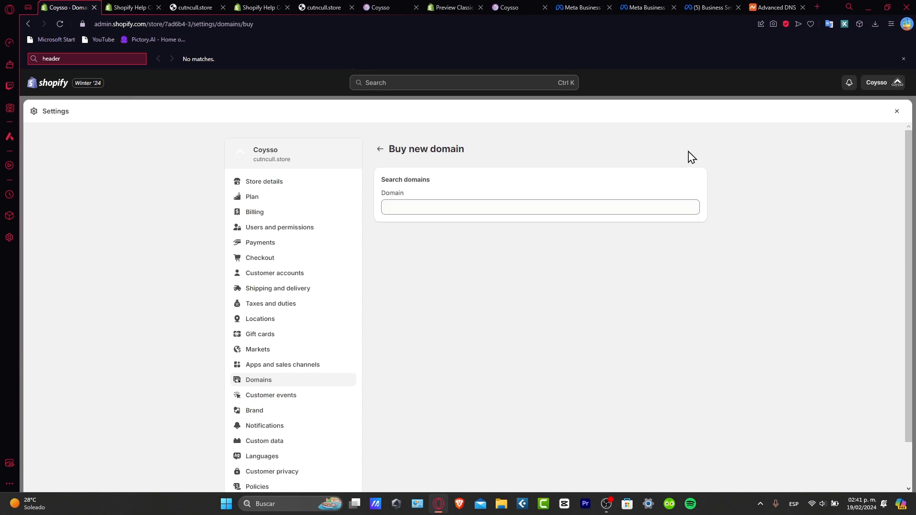
pyautogui.click(484, 207)
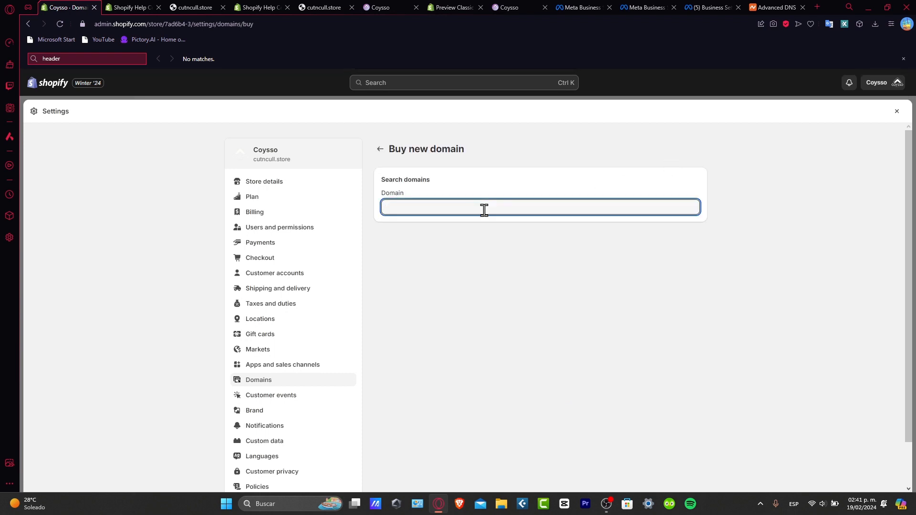
pyautogui.write('coysso')
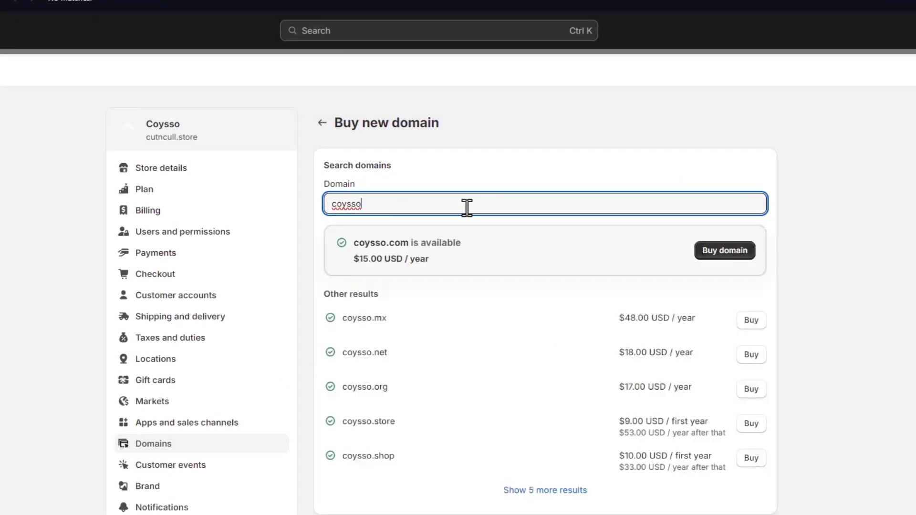
pyautogui.moveTo(392, 337)
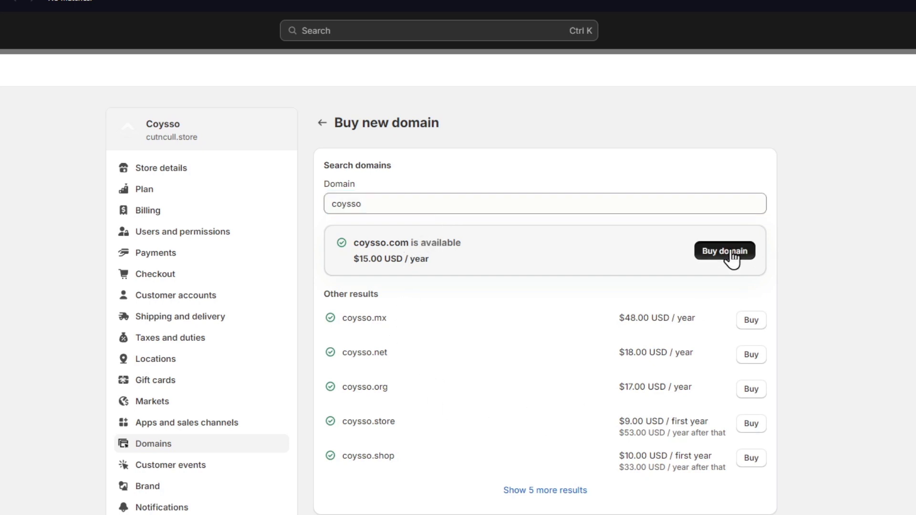
pyautogui.click(725, 251)
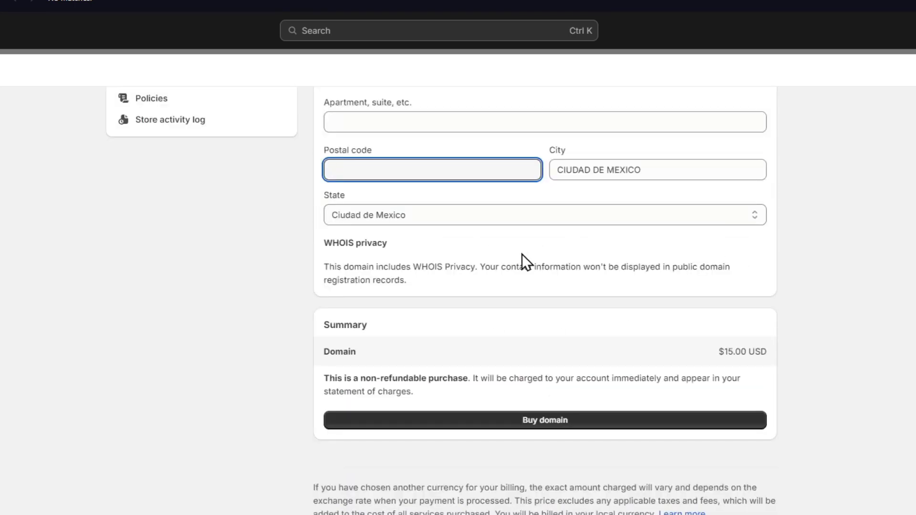
pyautogui.moveTo(456, 412)
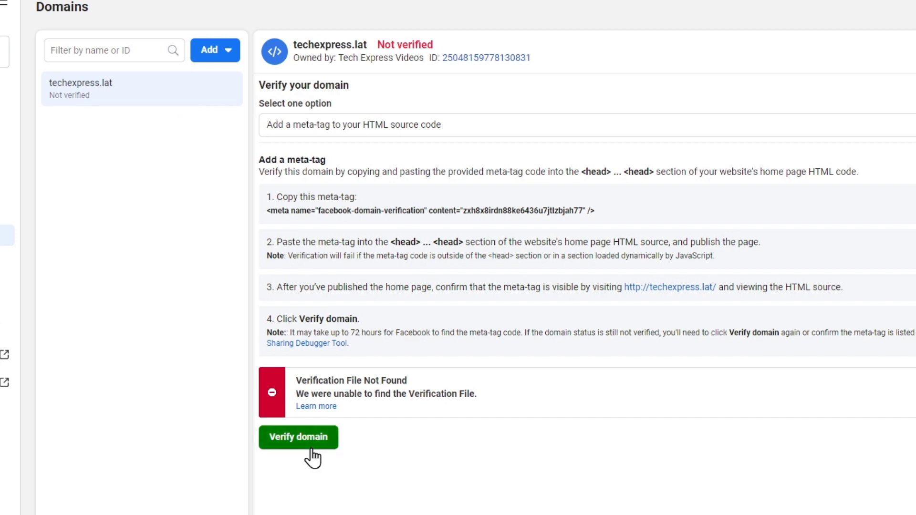
pyautogui.moveTo(113, 131)
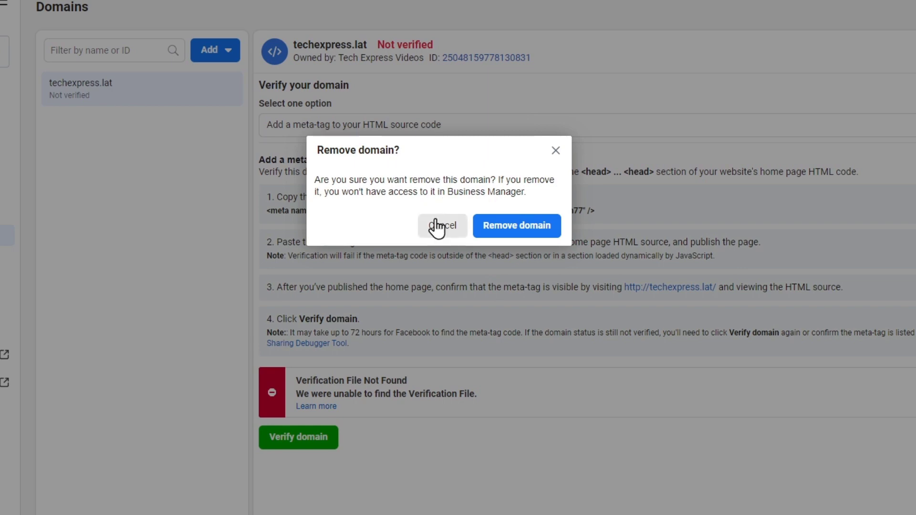
pyautogui.click(443, 225)
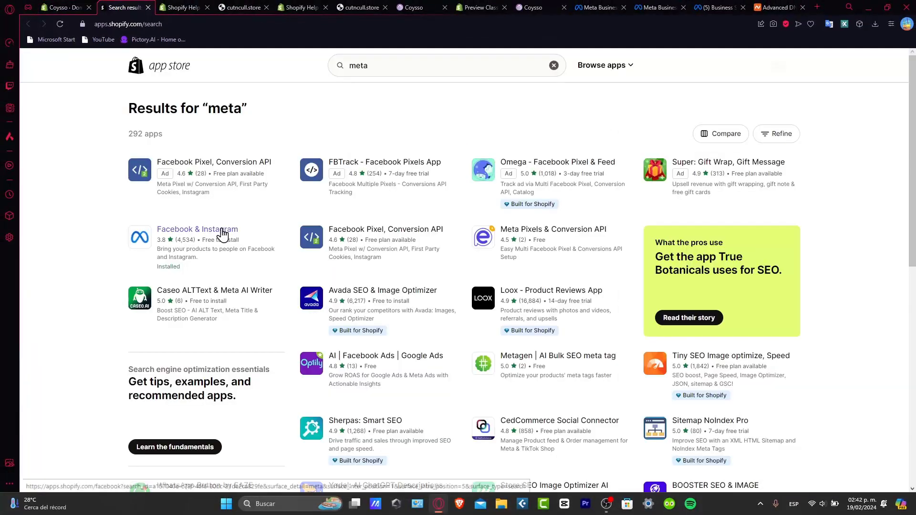
# Launch the Facebook & Instagram app, then view Tech Express Videos' People settings in Meta
pyautogui.click(197, 230)
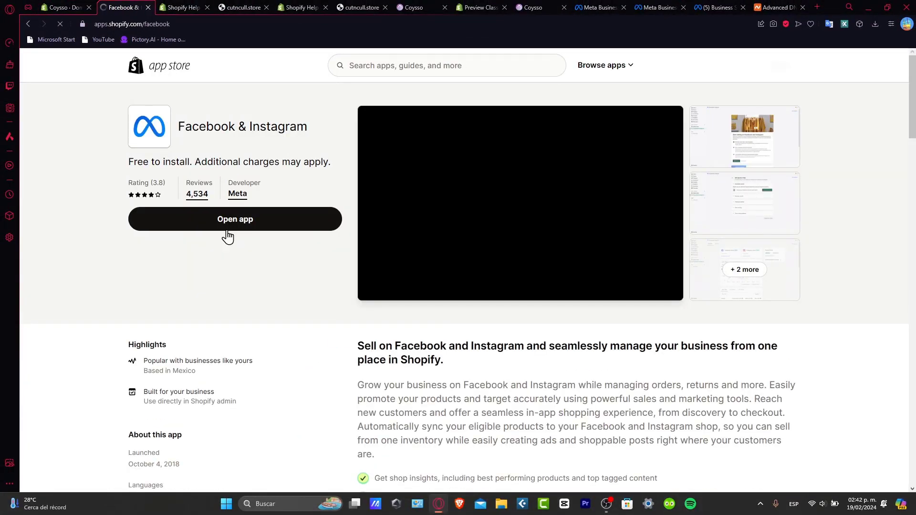
pyautogui.click(234, 219)
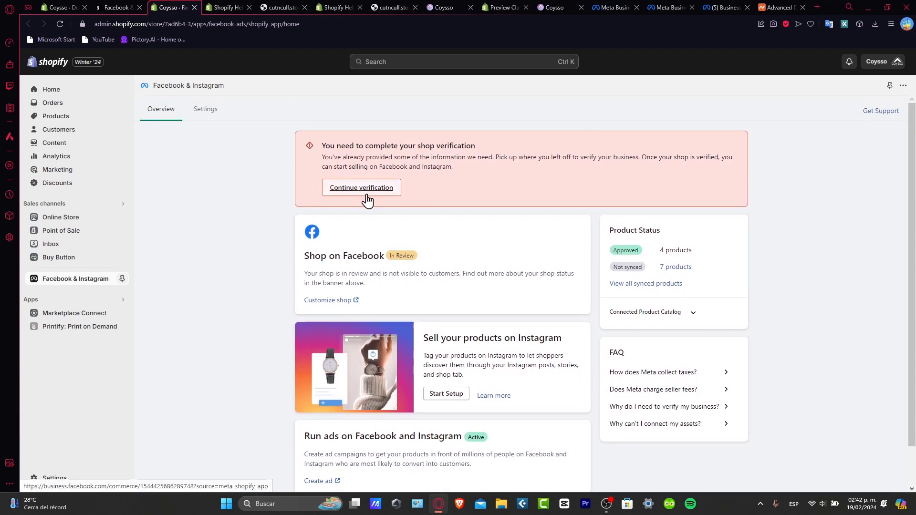
pyautogui.moveTo(383, 206)
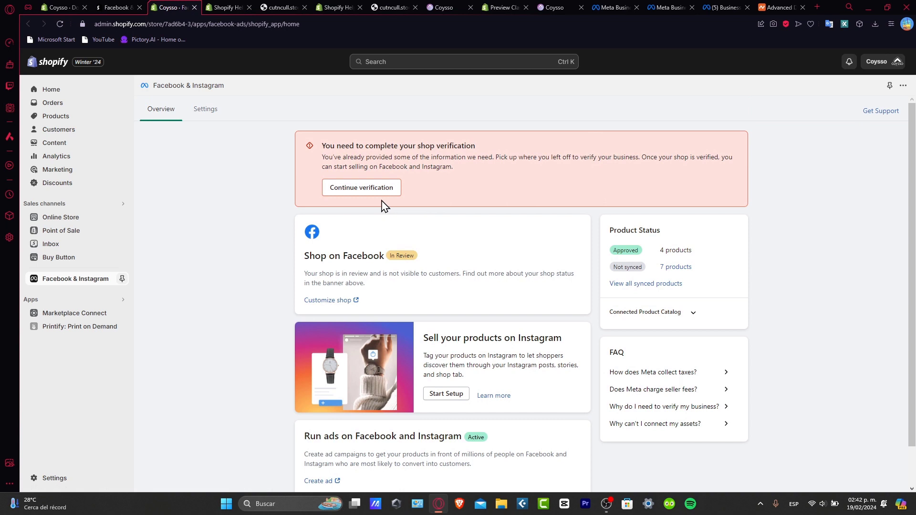
pyautogui.moveTo(496, 368)
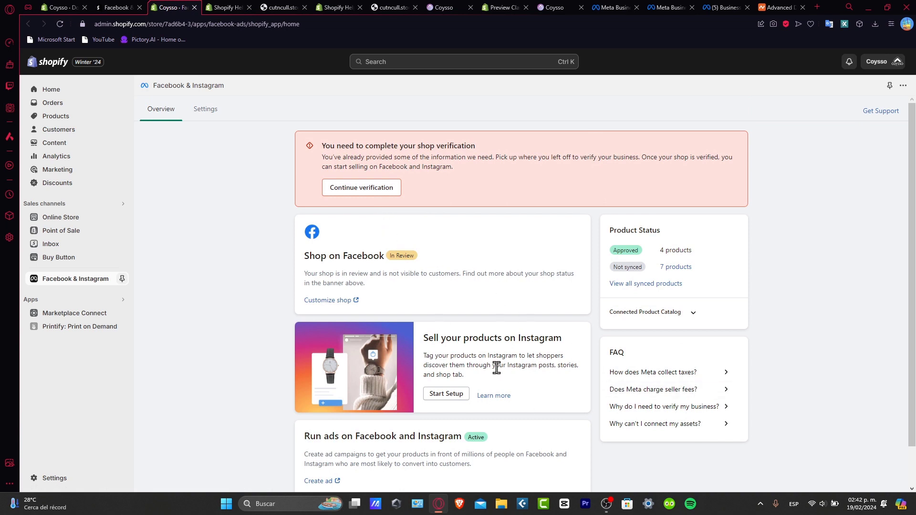
pyautogui.click(668, 7)
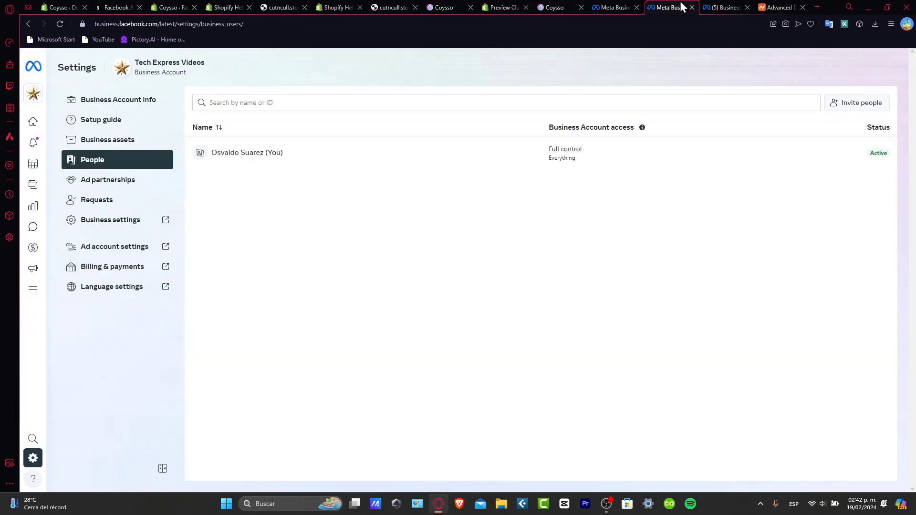
pyautogui.moveTo(522, 223)
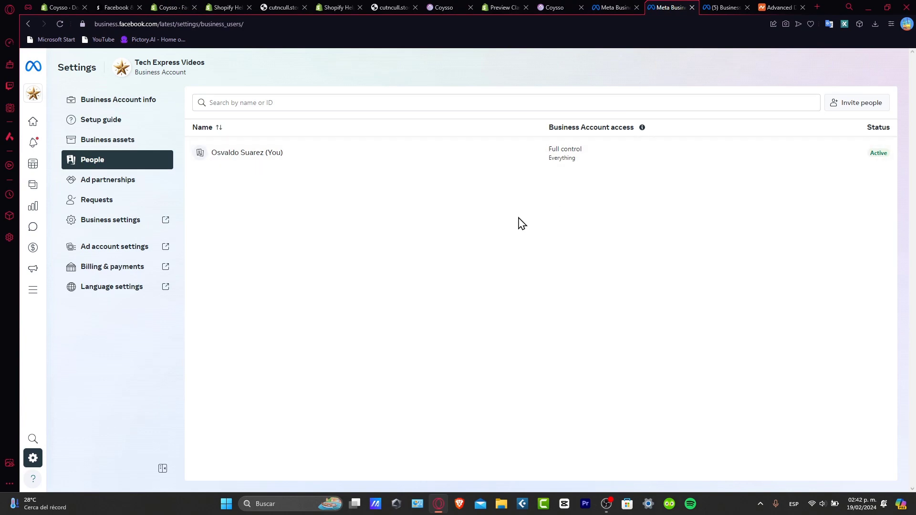